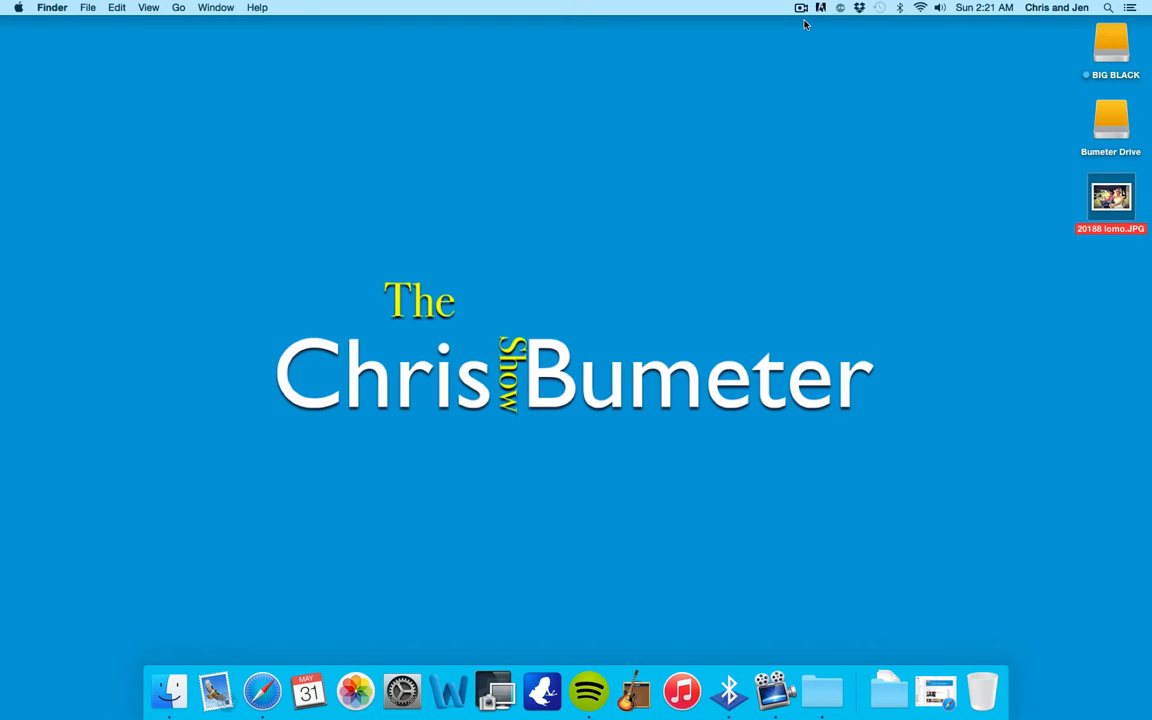
{"action": "mouse_move", "coordinate": [1111, 200]}
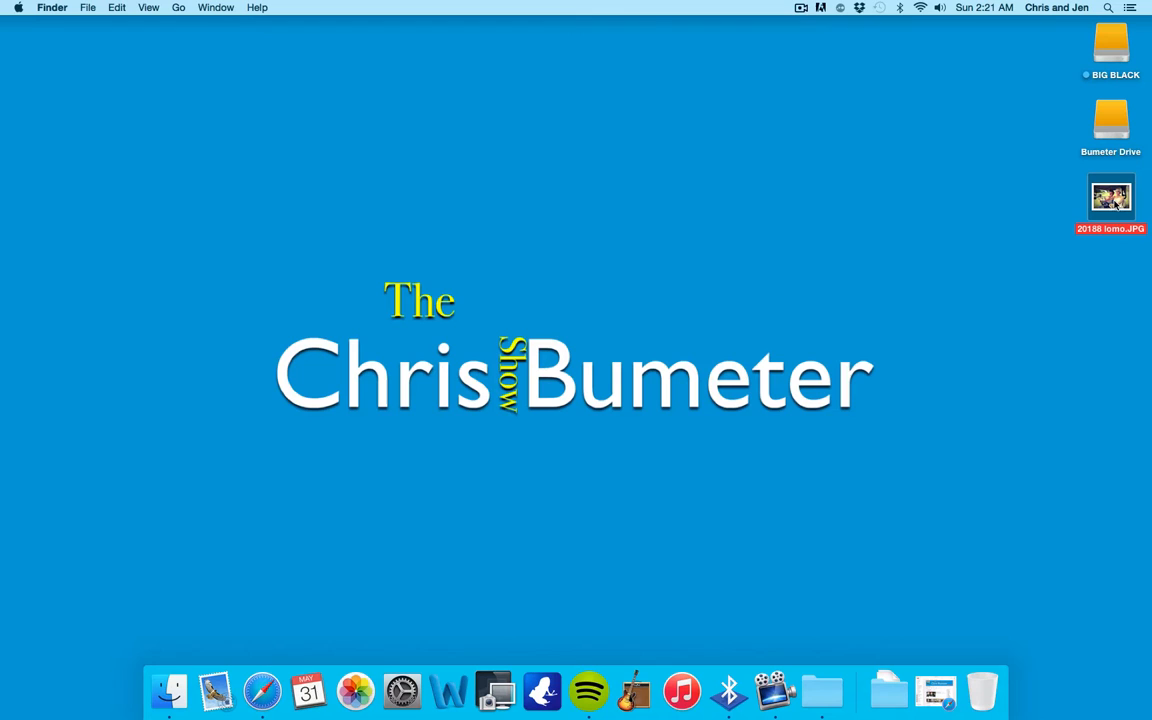
{"action": "mouse_move", "coordinate": [1044, 153]}
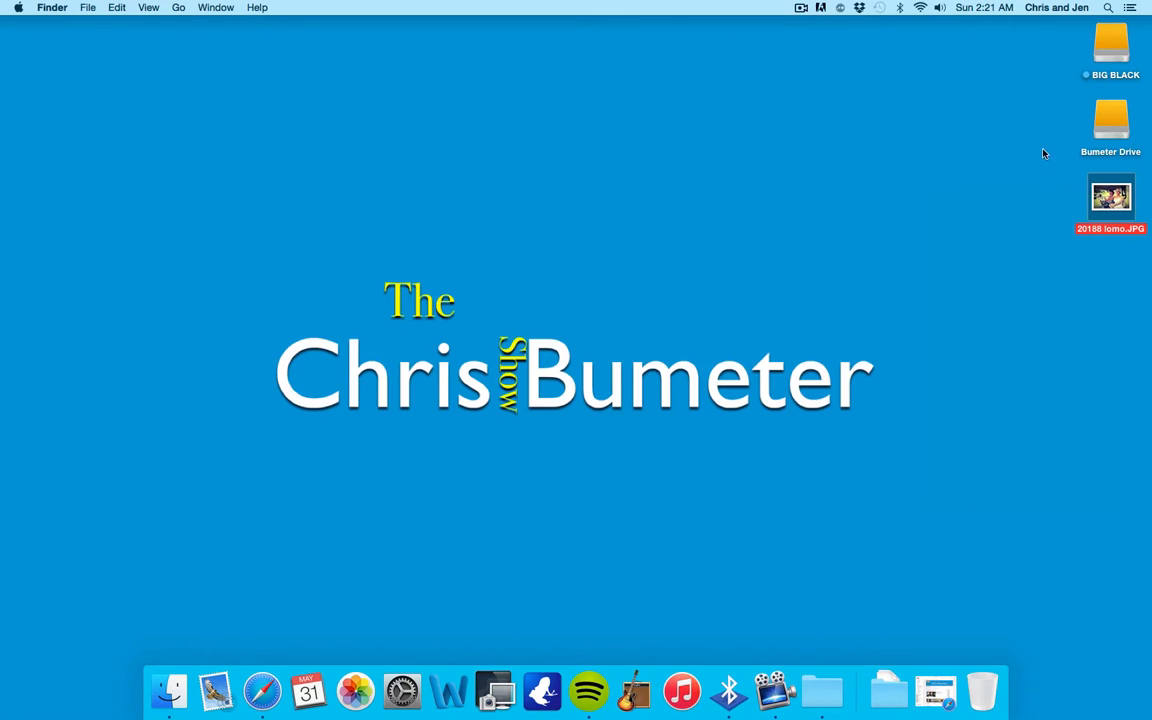
Open 20188 lomo.JPG from the desktop so the golf-cart wedding photo shows in Preview.
{"action": "double_click", "coordinate": [1111, 213]}
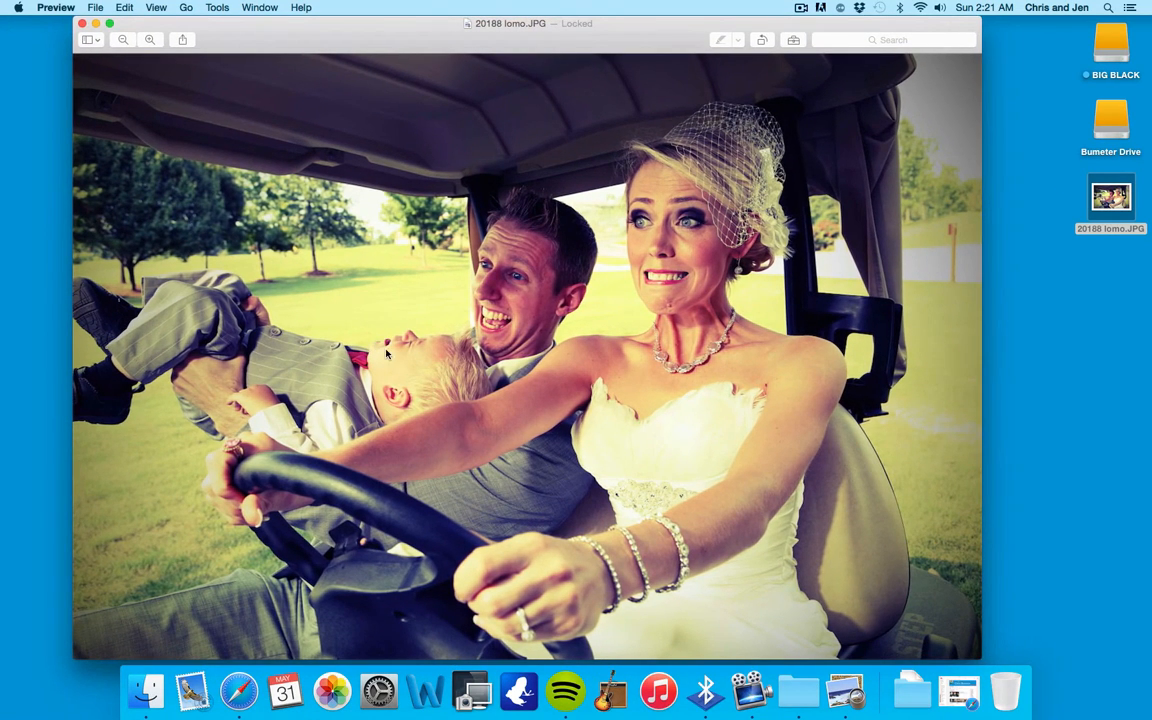
{"action": "mouse_move", "coordinate": [311, 197]}
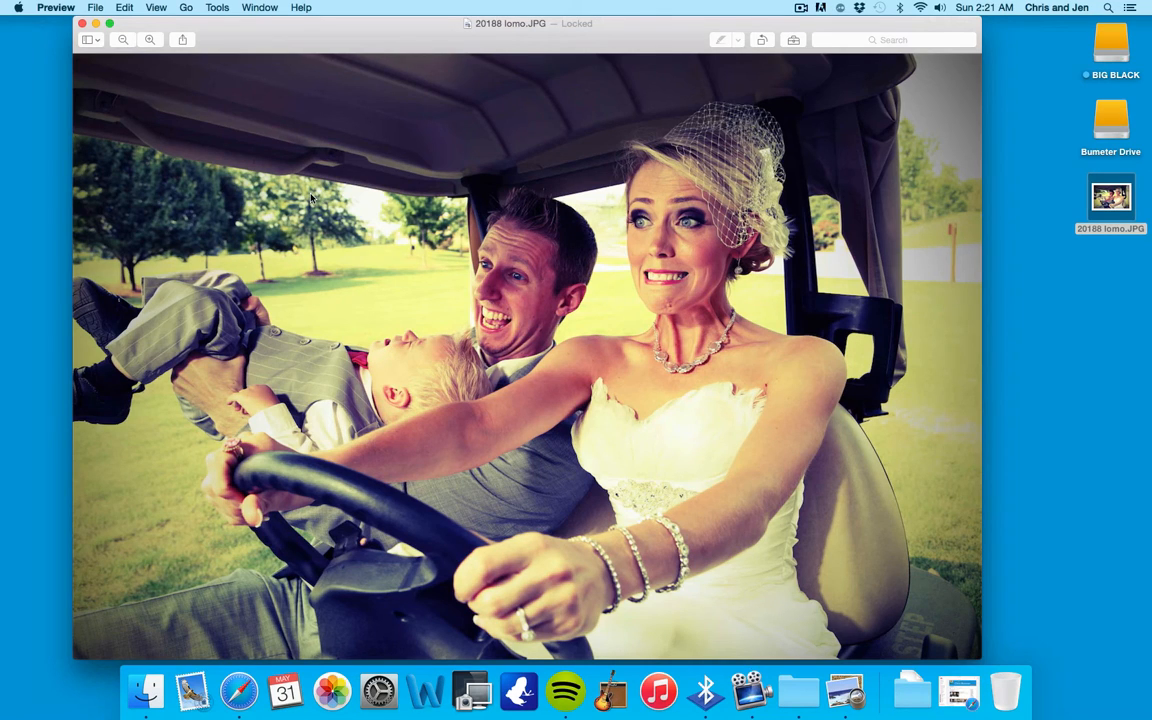
{"action": "mouse_move", "coordinate": [311, 189]}
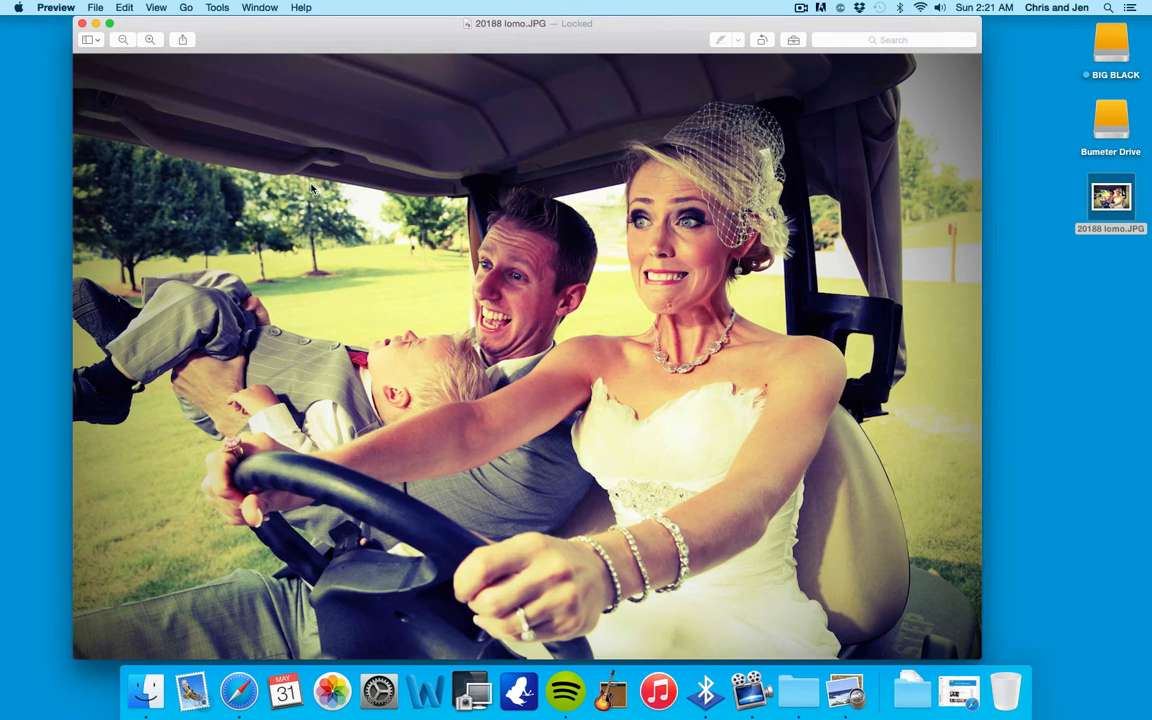
{"action": "mouse_move", "coordinate": [307, 199]}
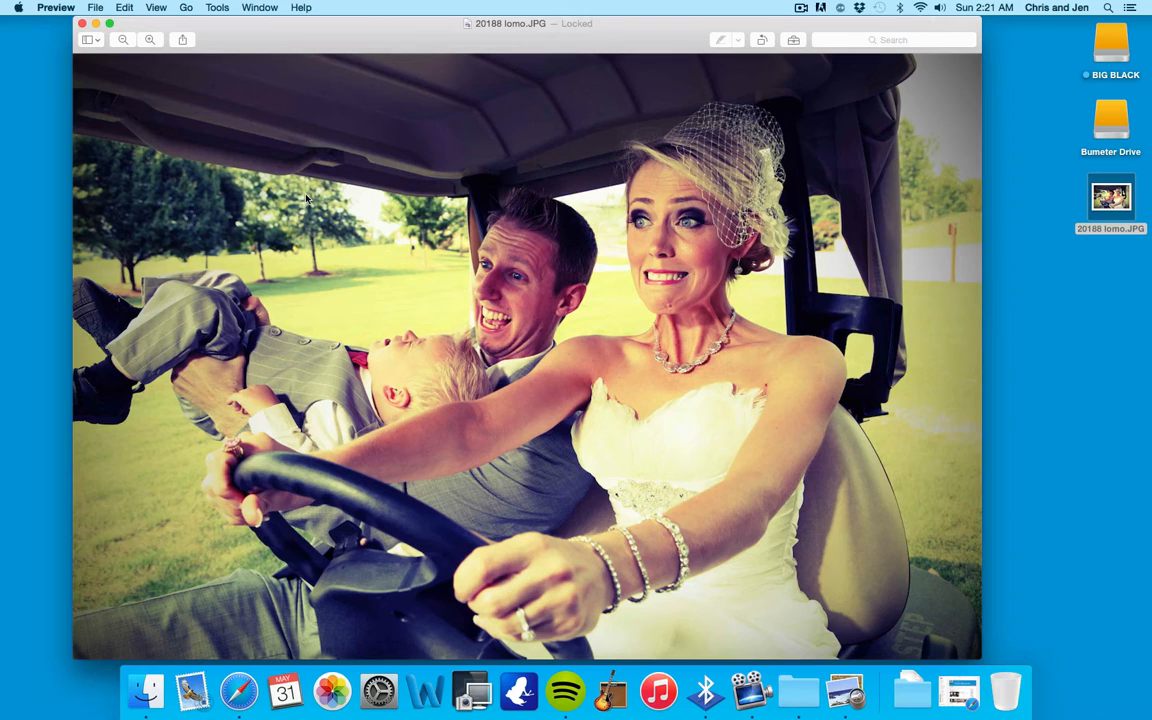
{"action": "mouse_move", "coordinate": [384, 189]}
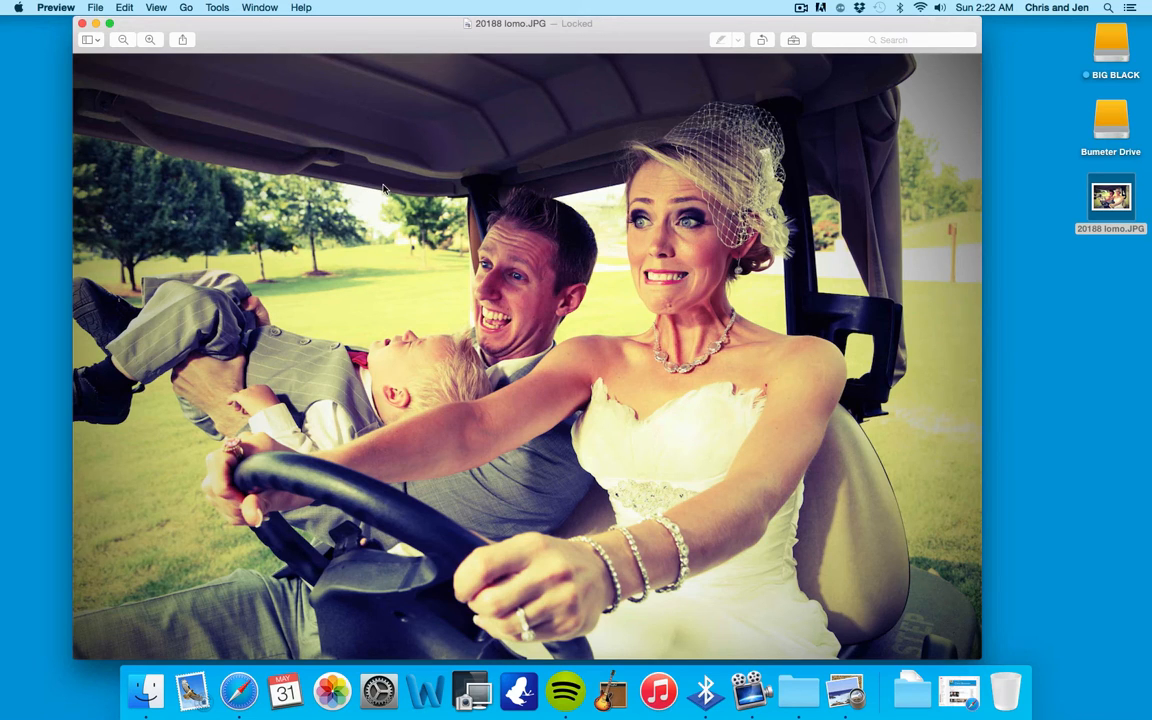
{"action": "mouse_move", "coordinate": [211, 98]}
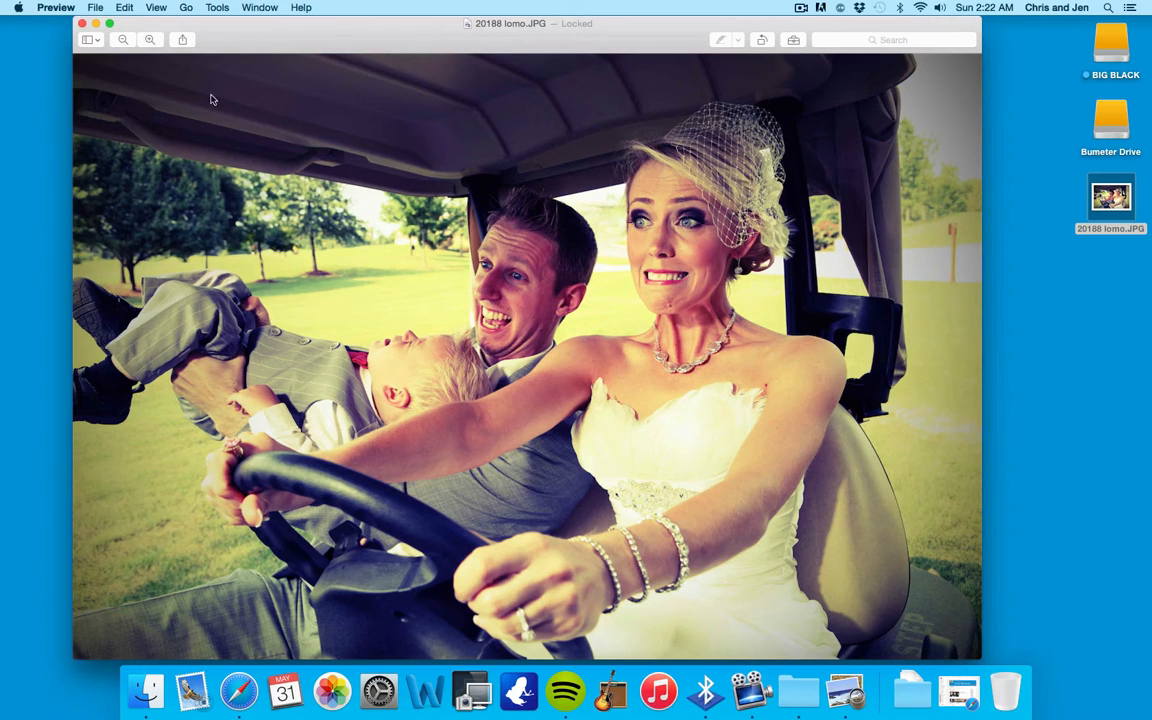
{"action": "left_click", "coordinate": [217, 7]}
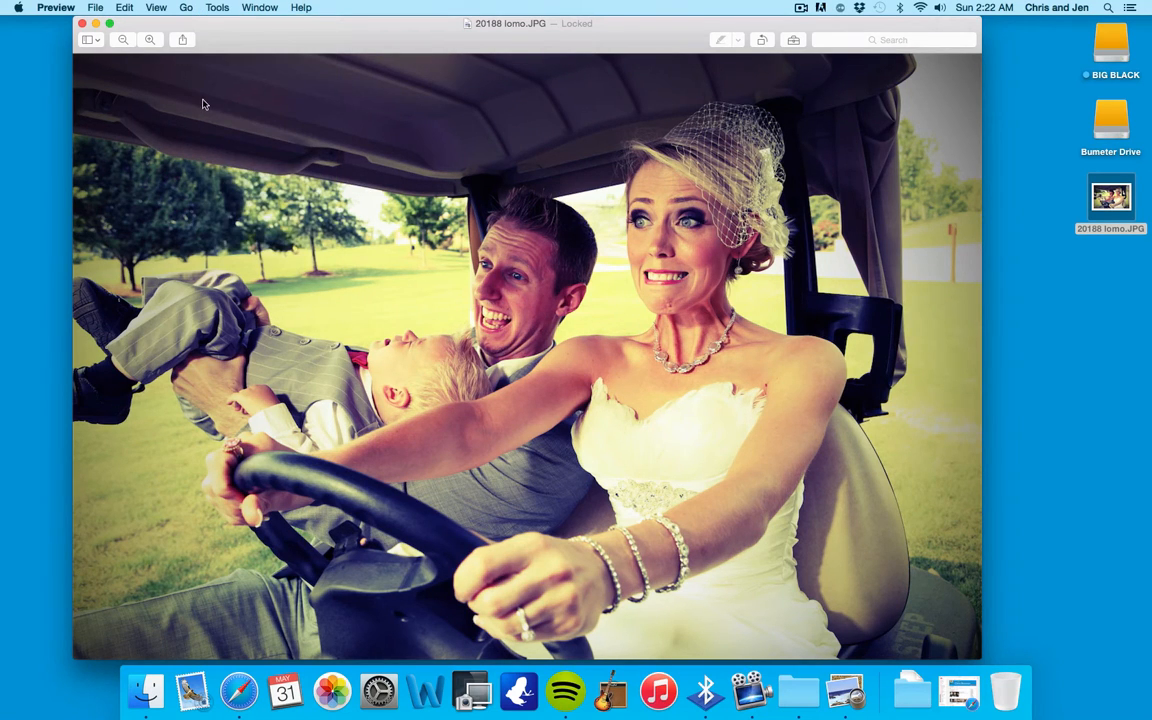
Crop the photo to a rectangle around the couple's upper bodies via Tools > Crop.
{"action": "left_click_drag", "start_coordinate": [203, 100], "coordinate": [750, 467]}
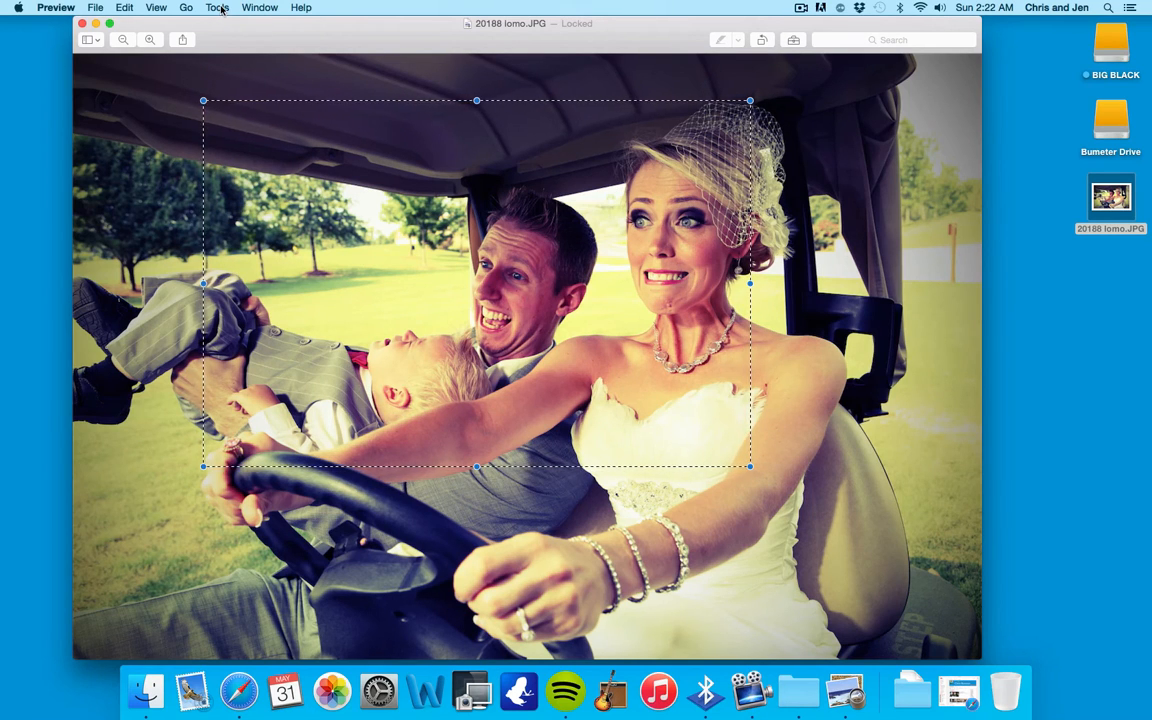
{"action": "left_click", "coordinate": [216, 8]}
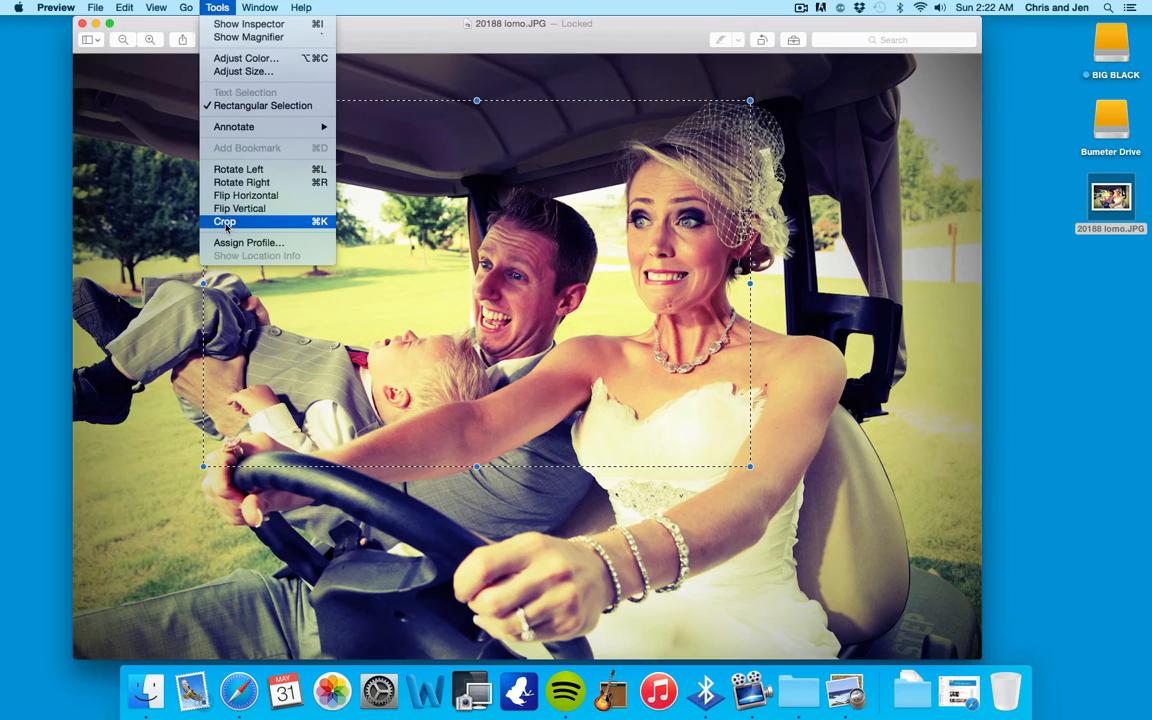
{"action": "left_click", "coordinate": [225, 221]}
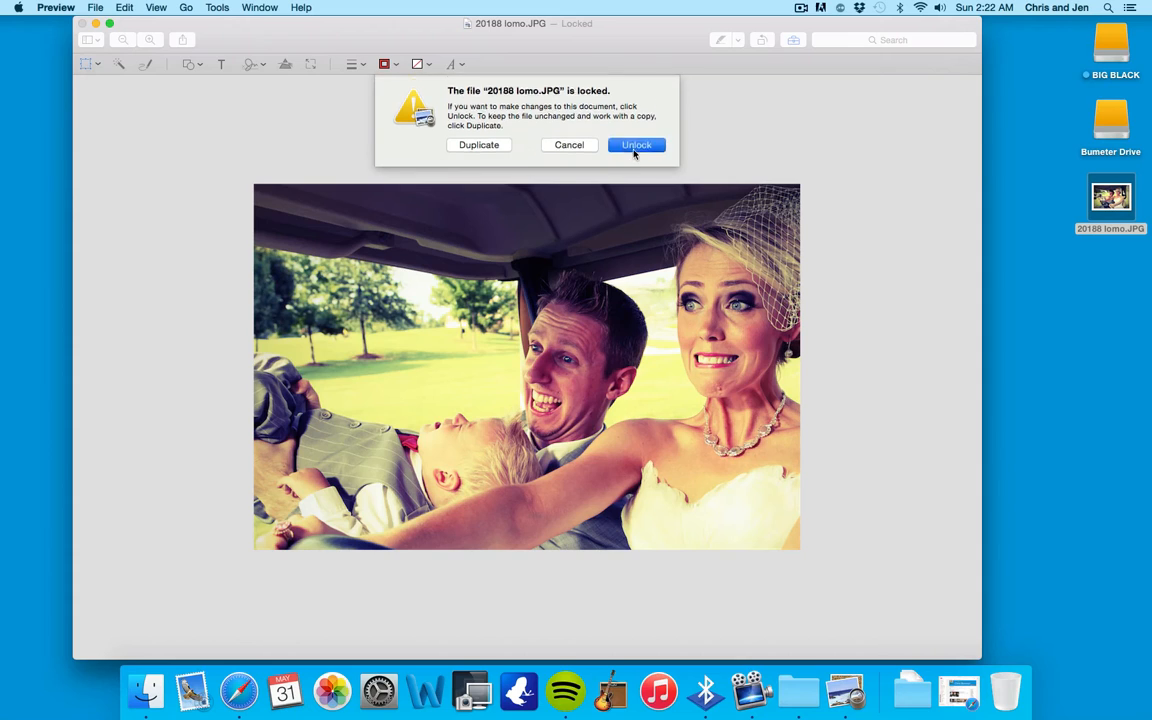
Unlock the file and crop the photo again down to the groom's face.
{"action": "left_click", "coordinate": [636, 145]}
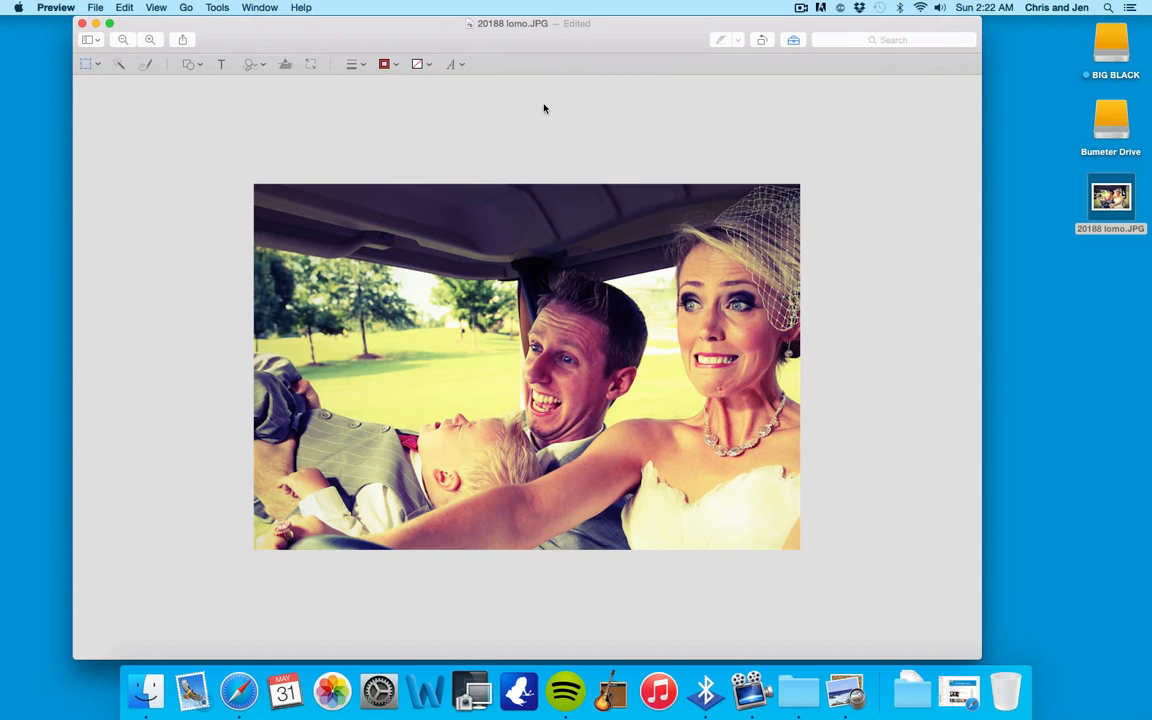
{"action": "mouse_move", "coordinate": [572, 254]}
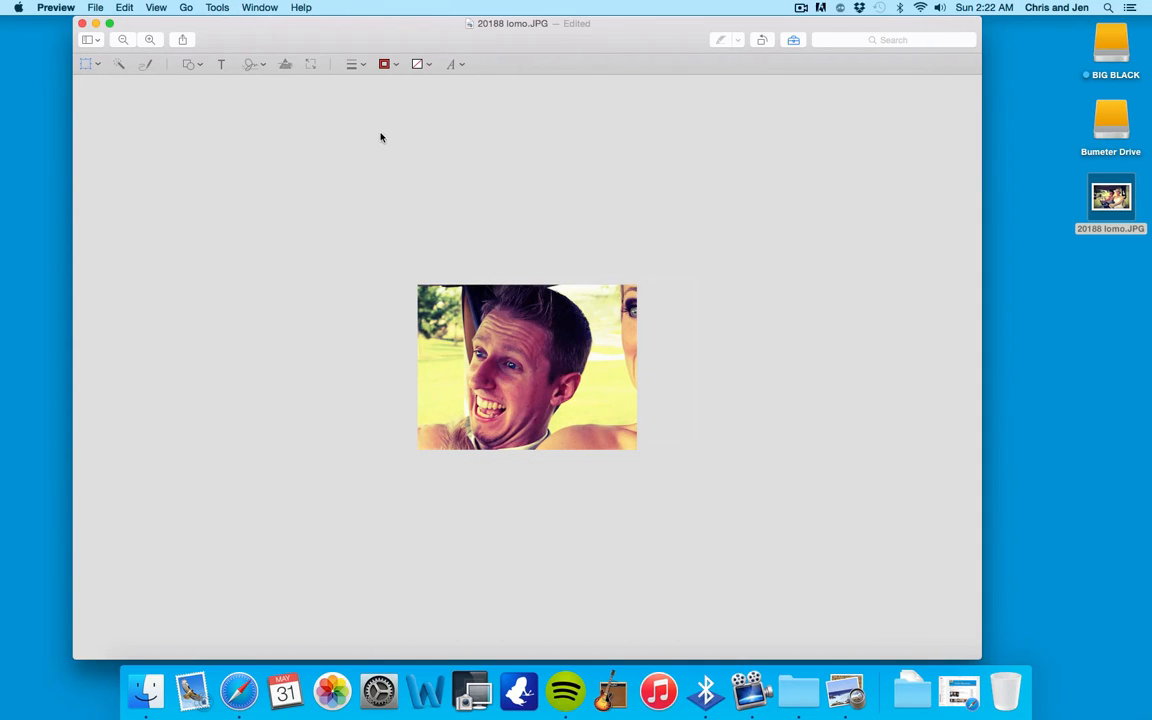
{"action": "mouse_move", "coordinate": [550, 362]}
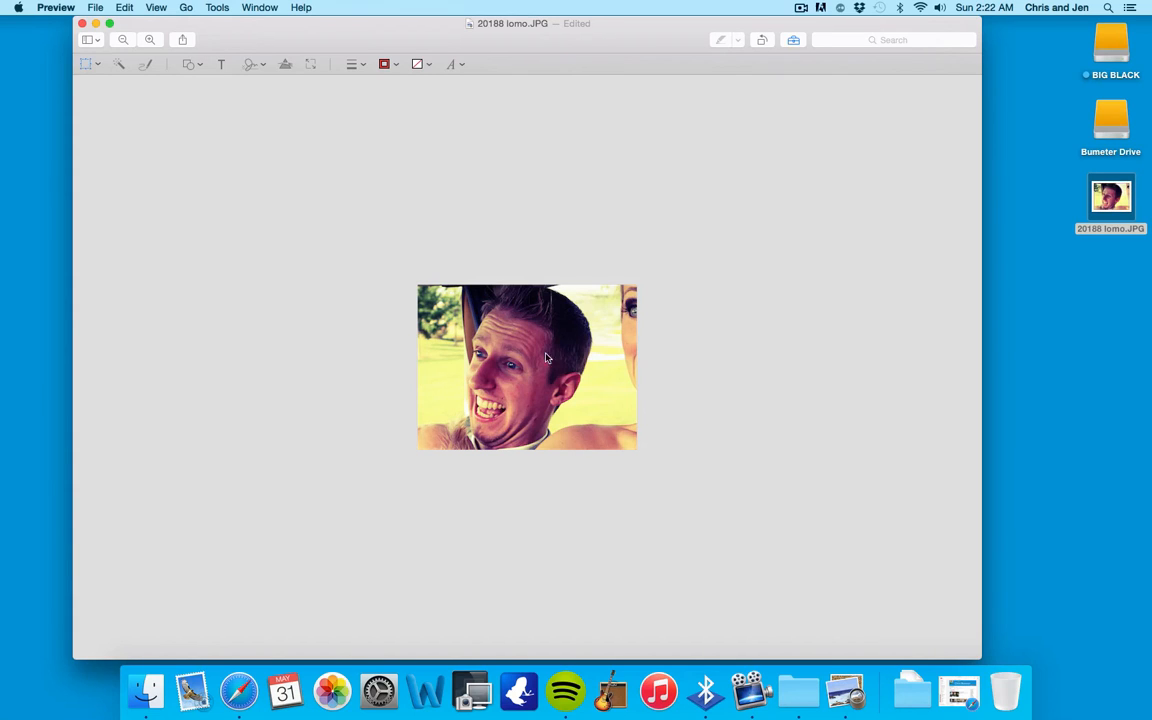
{"action": "left_click", "coordinate": [217, 7]}
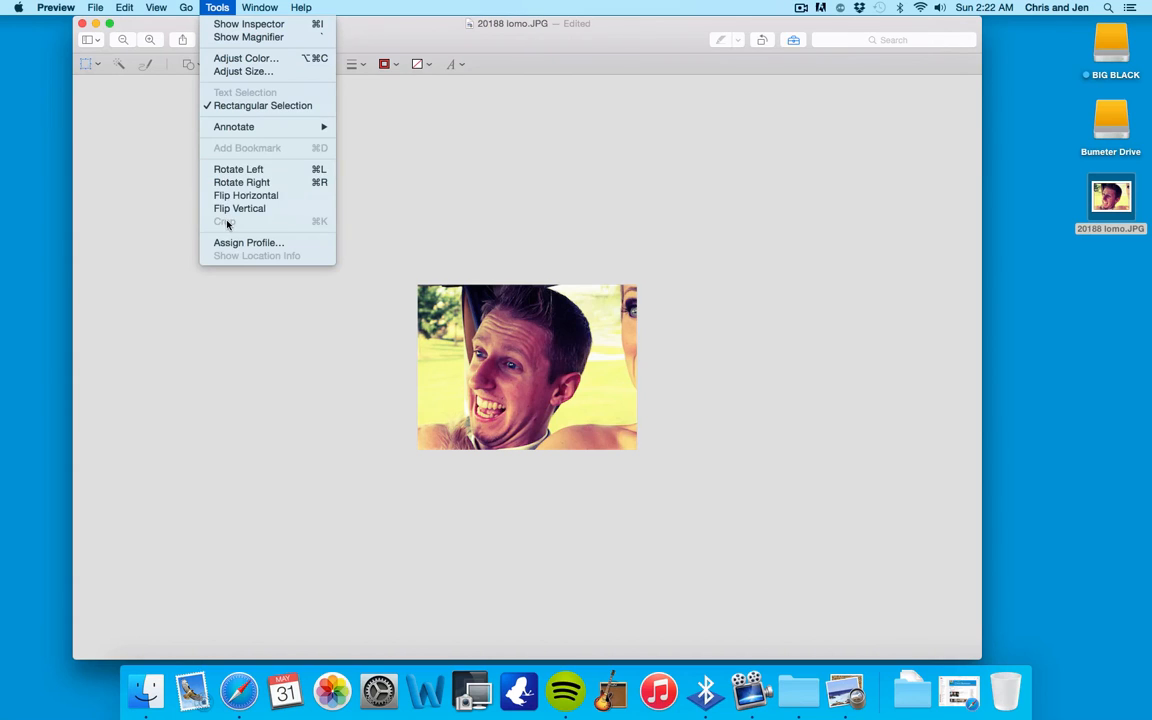